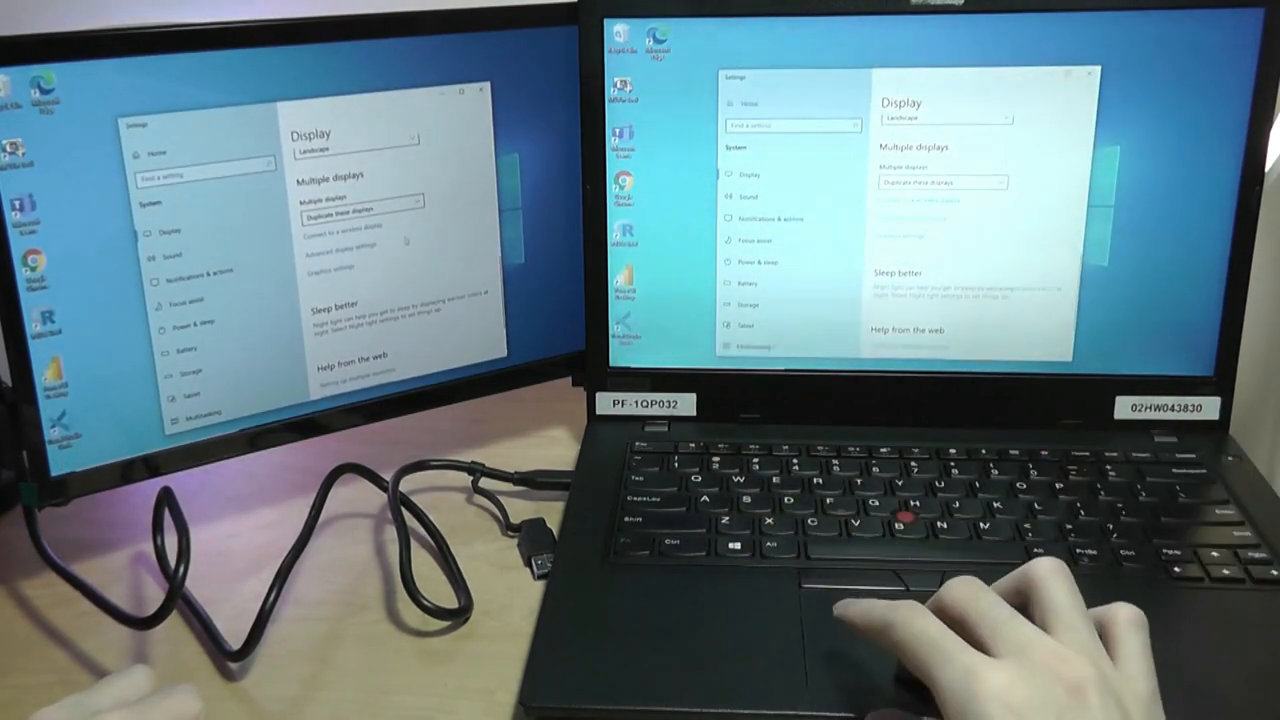
- Expand the Multiple displays options (Duplicate, Extend) on the Display page
click(940, 182)
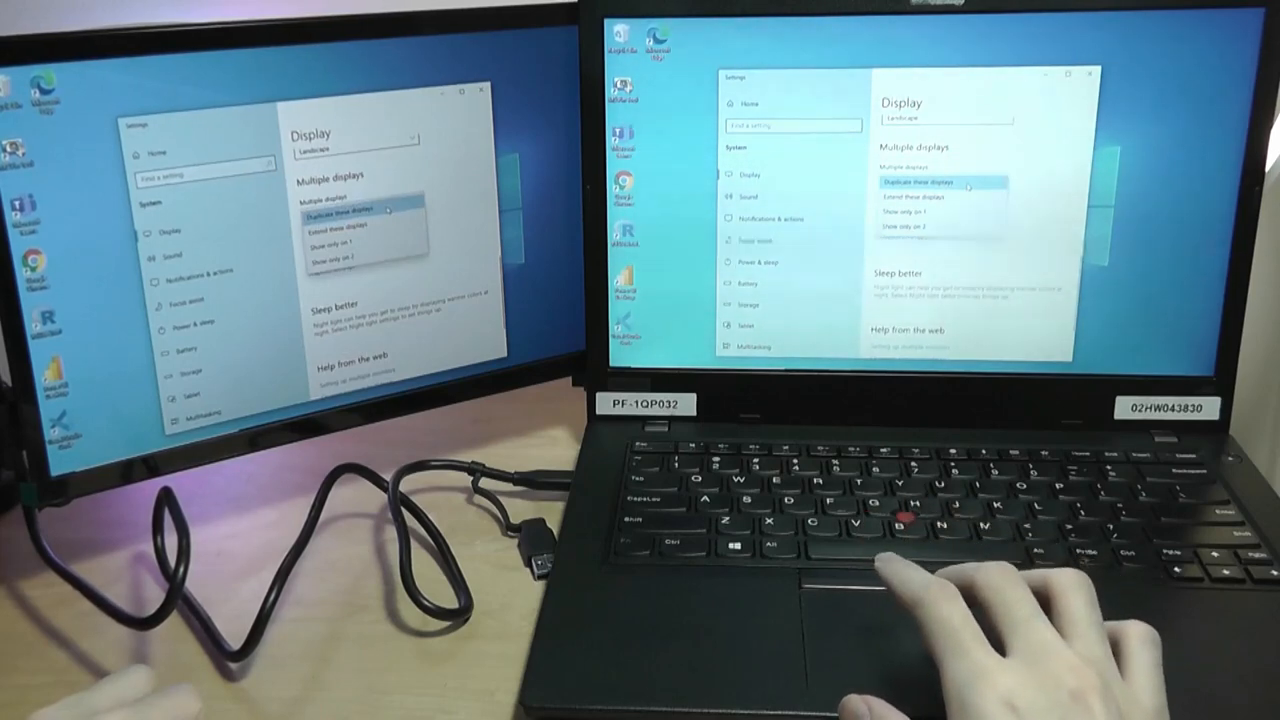